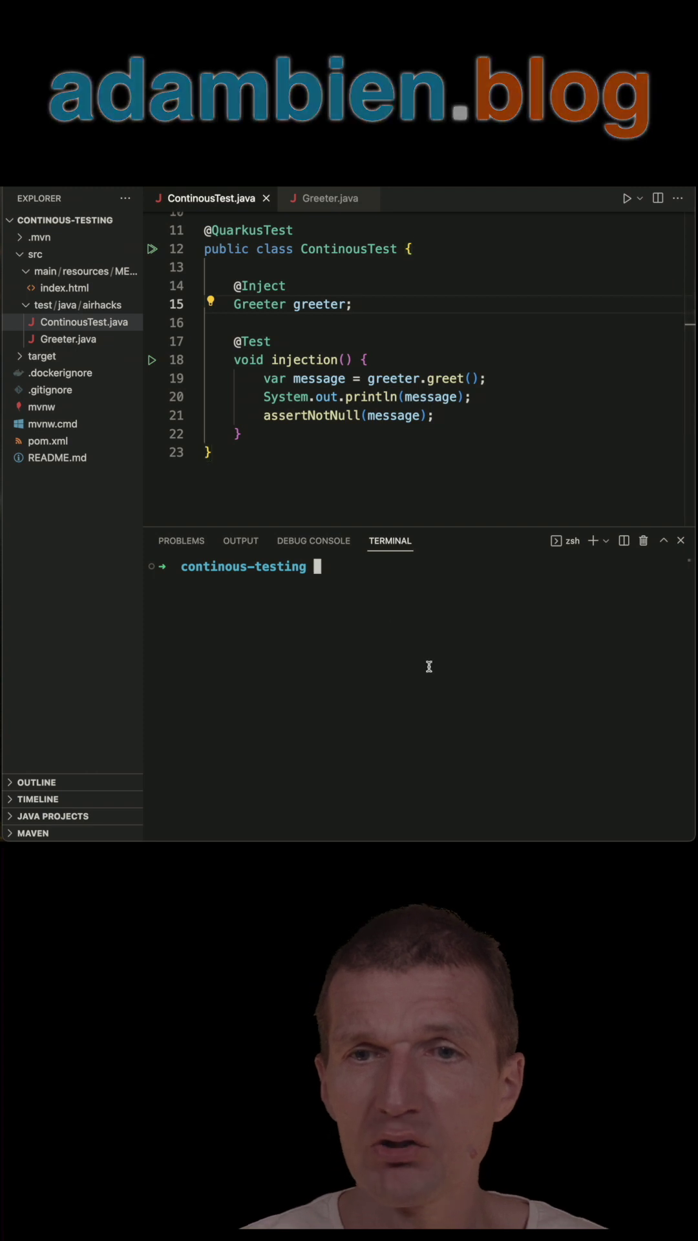
Step: Run mvn test in the terminal and get a successful build with the test passing
type("mvn test")
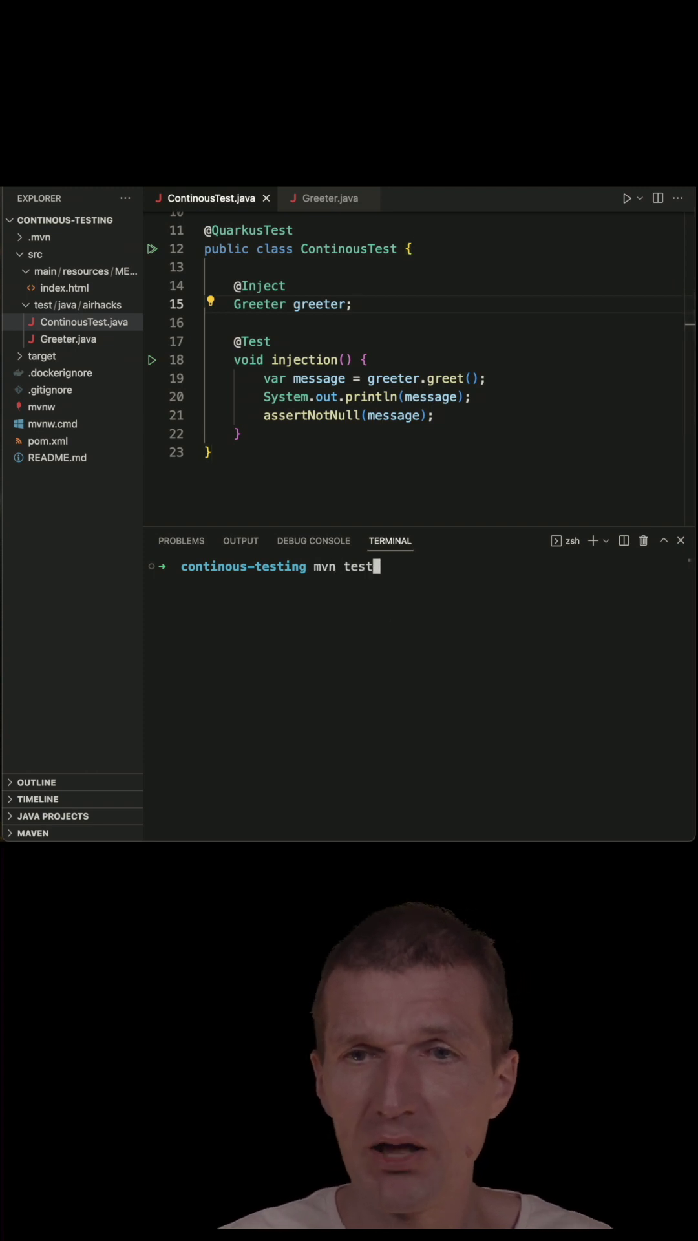
key("Return")
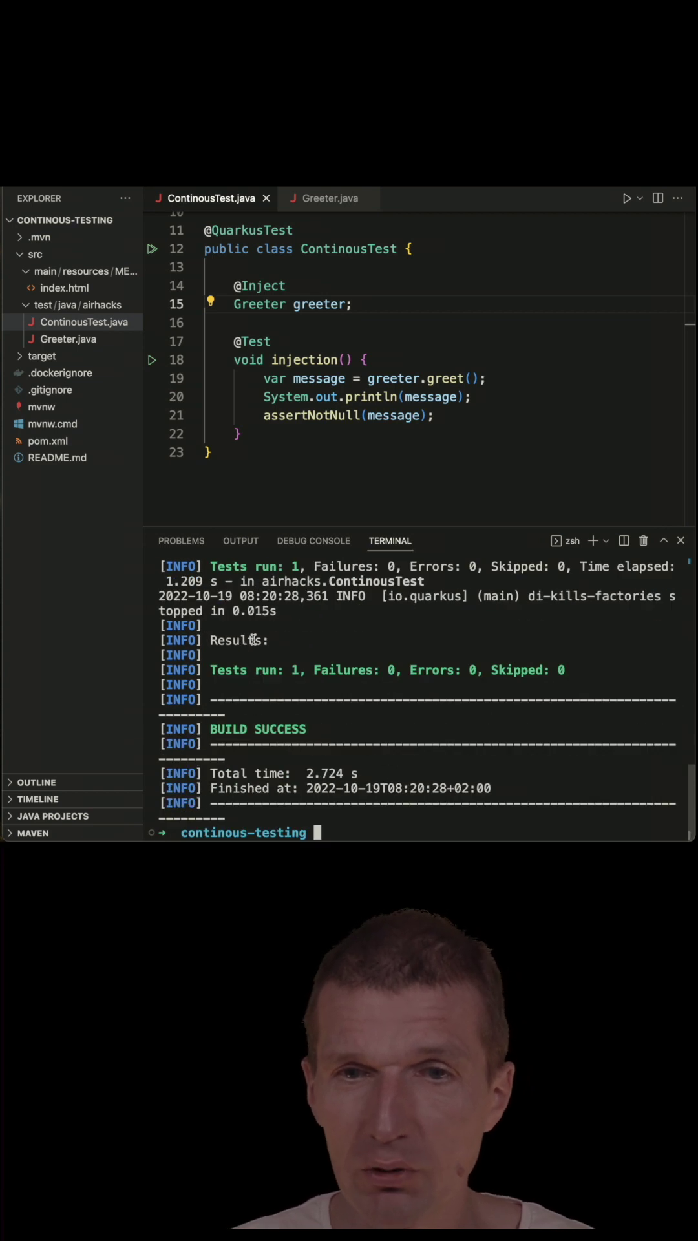
scroll("up", 3)
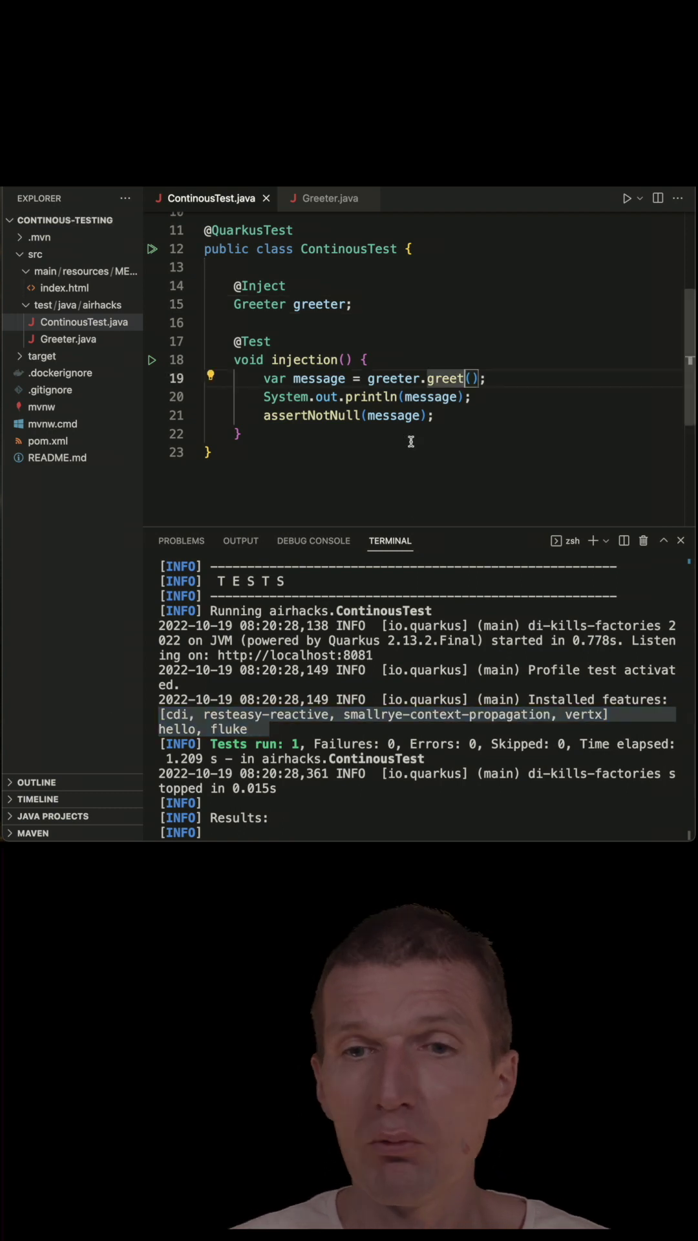
scroll("down", 3)
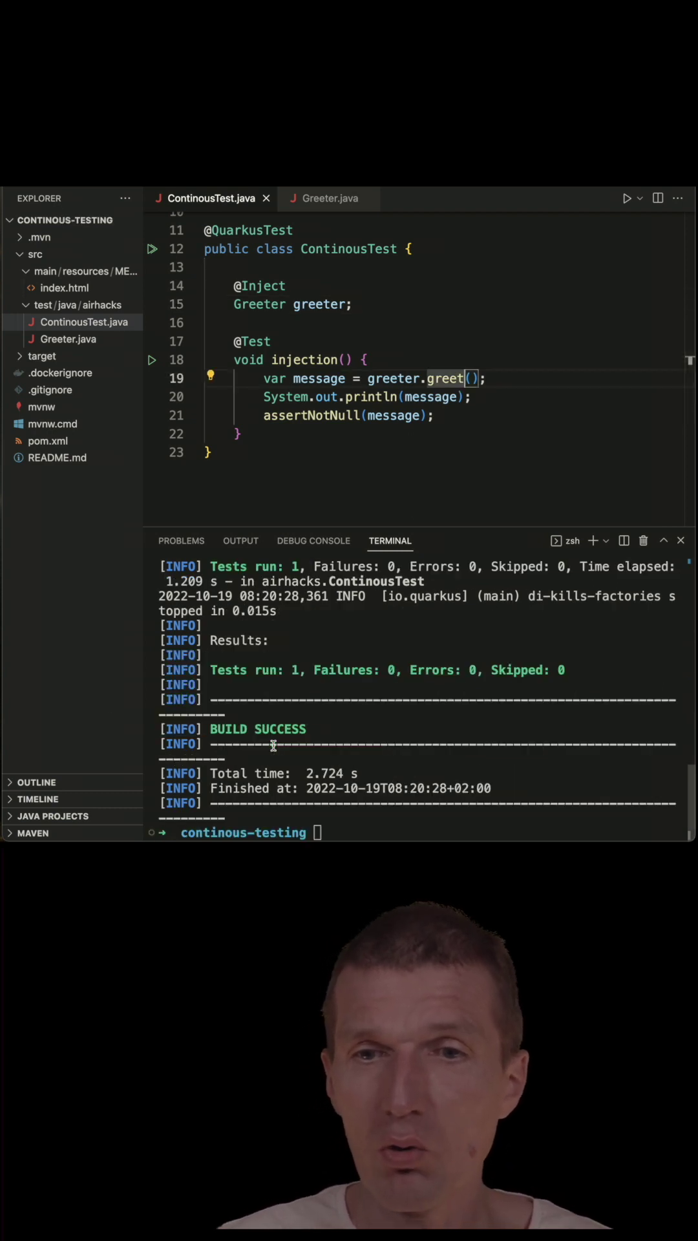
Step: Start Quarkus dev mode in the terminal and resume continuous testing with r
type("qu")
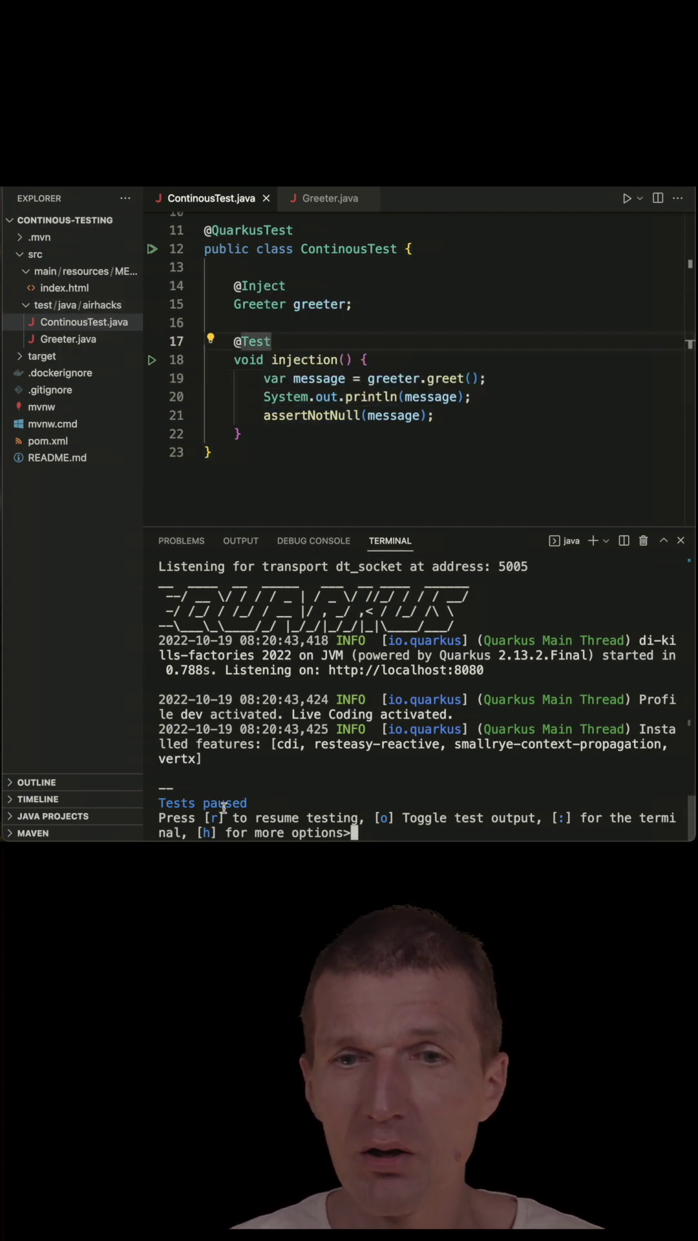
type("r")
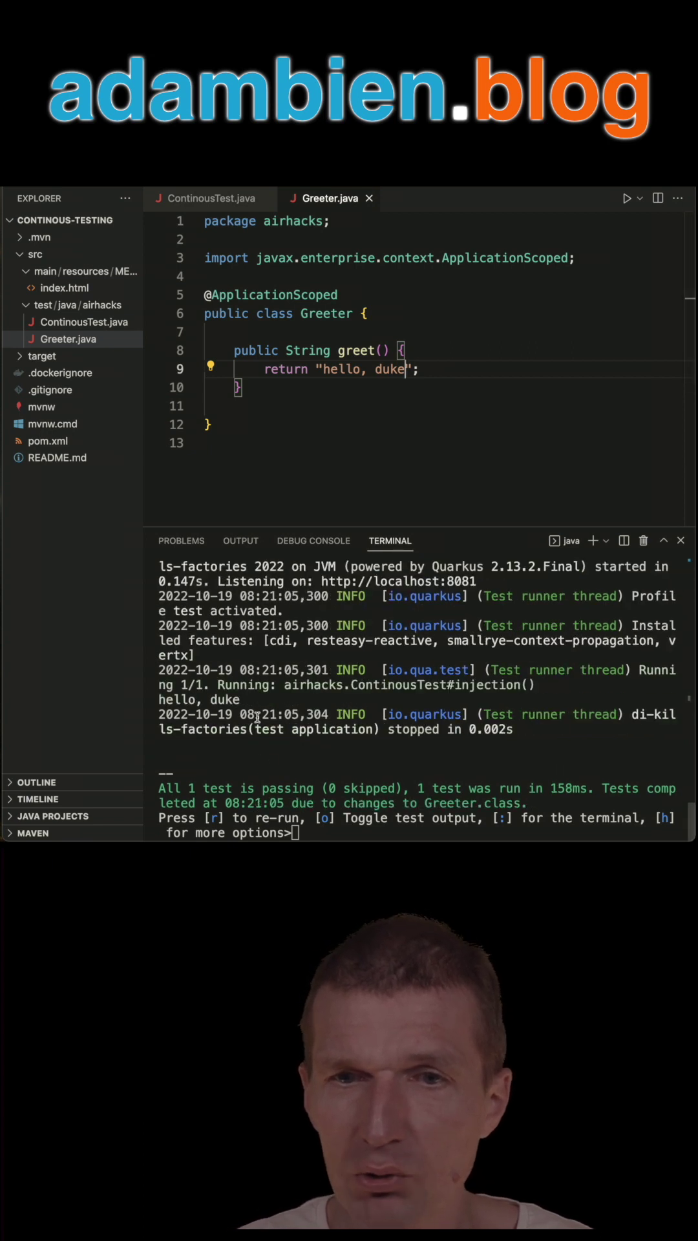
Step: Highlight the 'hello, duke' output line in the terminal after the test re-run
double_click(206, 700)
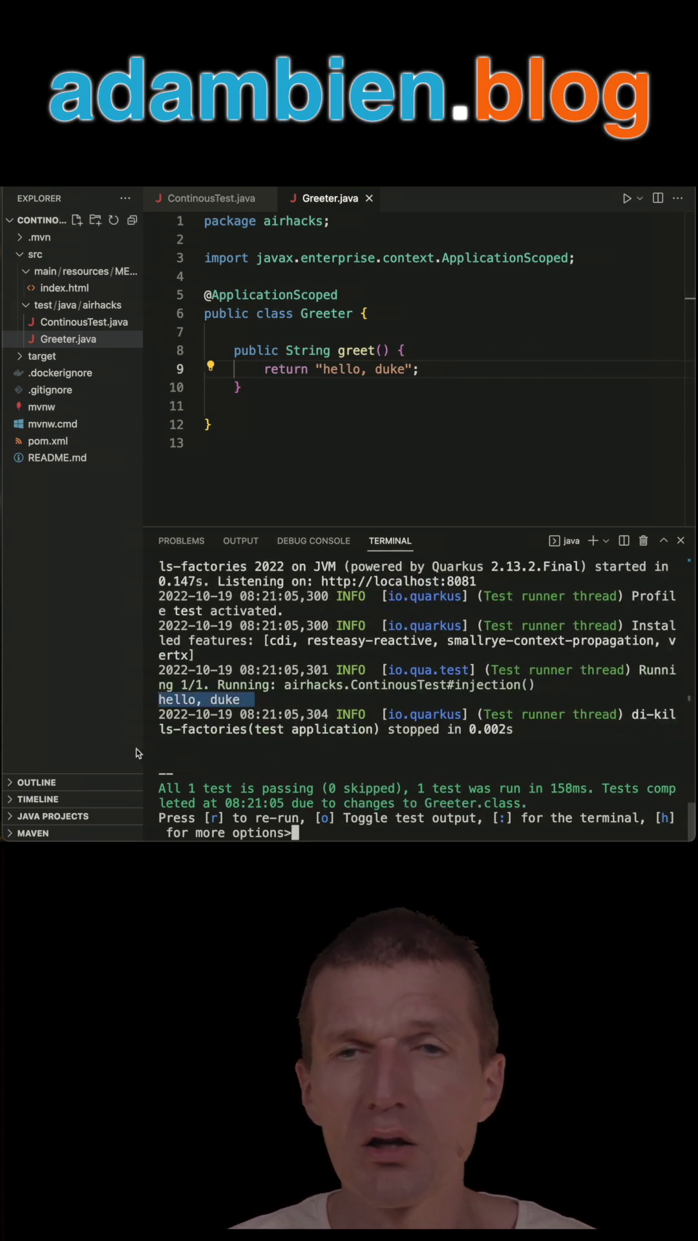